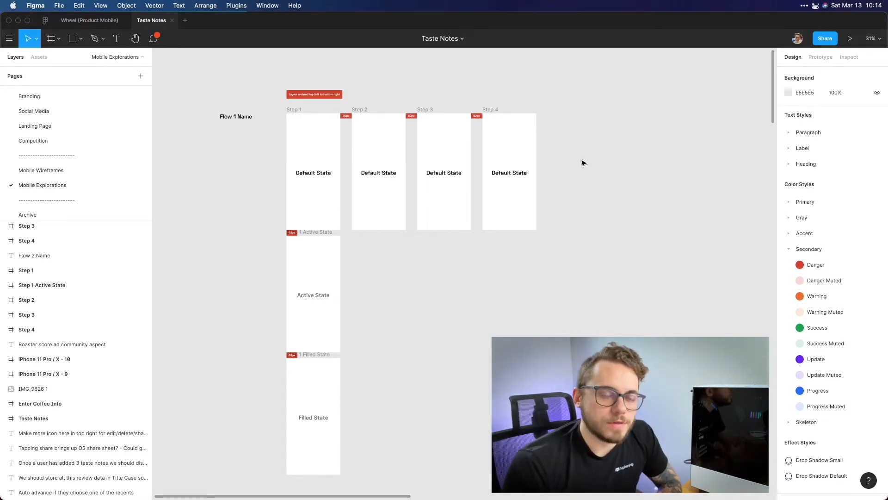
pyautogui.moveTo(242, 95)
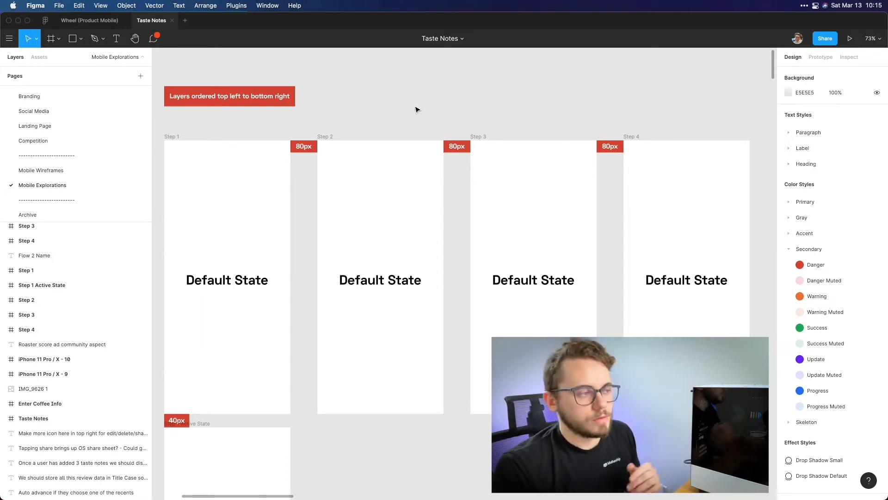
pyautogui.moveTo(396, 114)
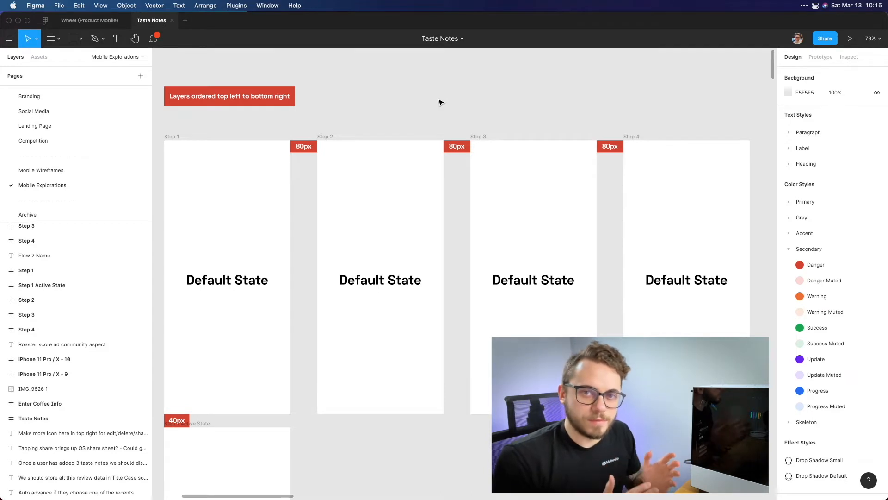
# Review the Flow 1 template, selecting its heading and the Step 1, Step 1 Active State, Step 2 and Step 3 frames
pyautogui.scroll(-3)
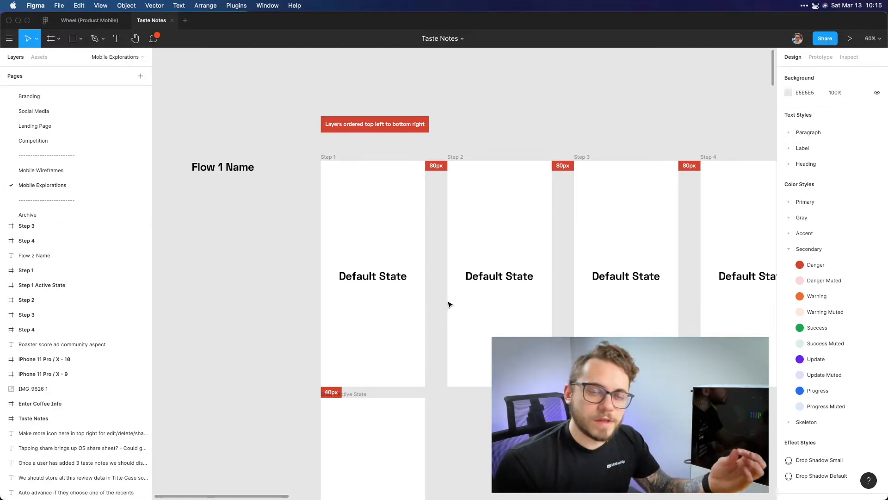
pyautogui.scroll(3)
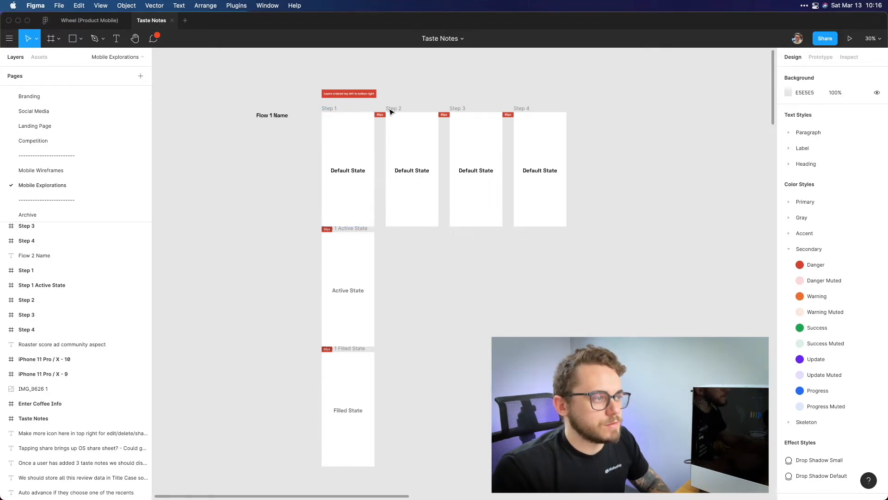
pyautogui.moveTo(472, 127)
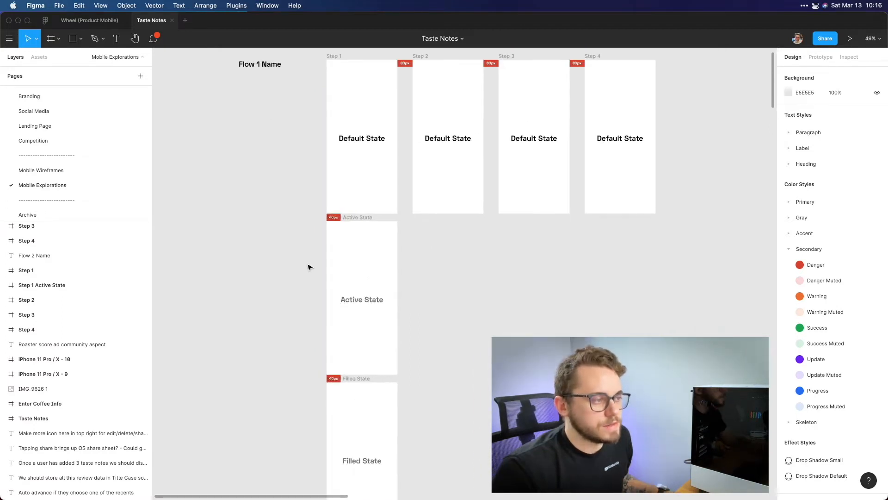
pyautogui.scroll(-3)
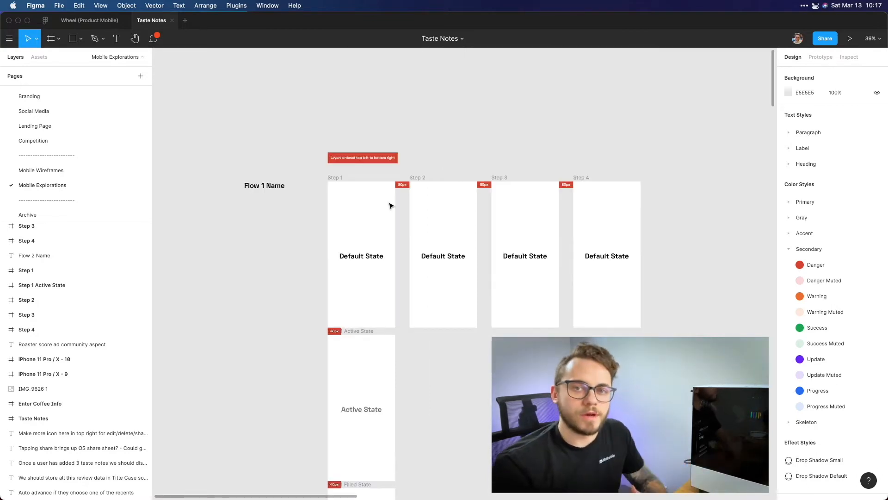
pyautogui.moveTo(323, 136)
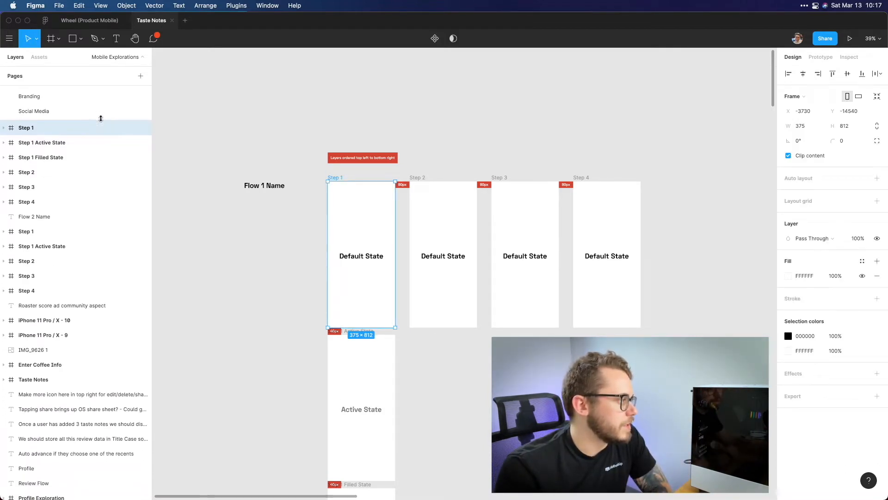
pyautogui.click(264, 185)
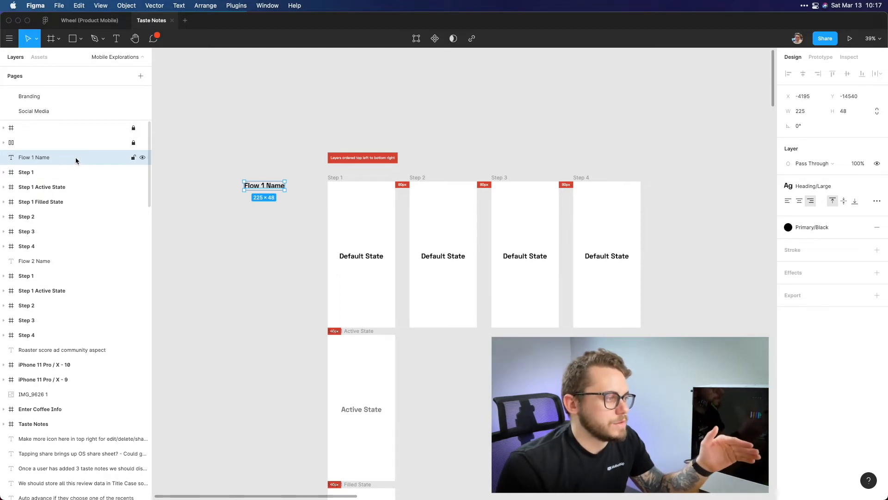
pyautogui.click(25, 172)
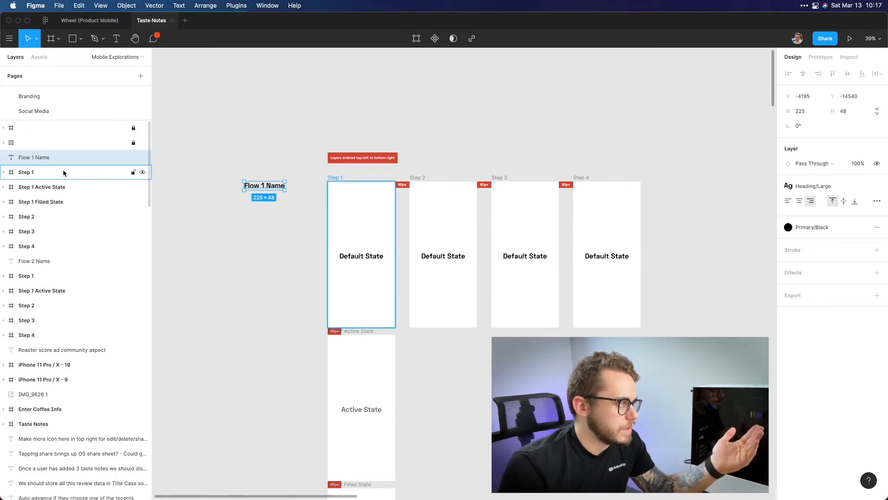
pyautogui.click(26, 172)
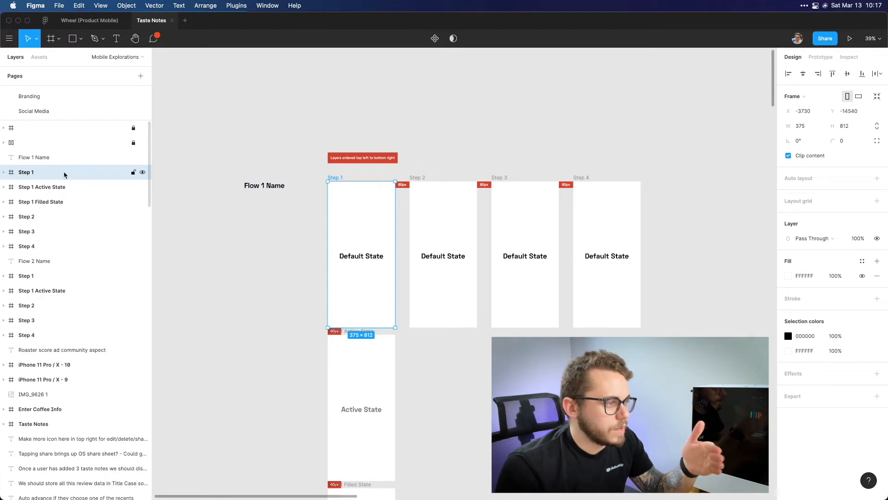
pyautogui.moveTo(425, 175)
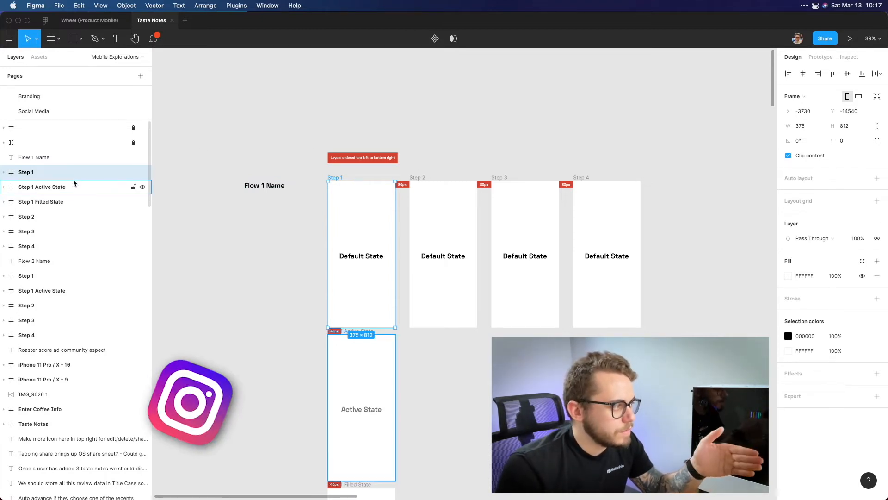
pyautogui.click(26, 217)
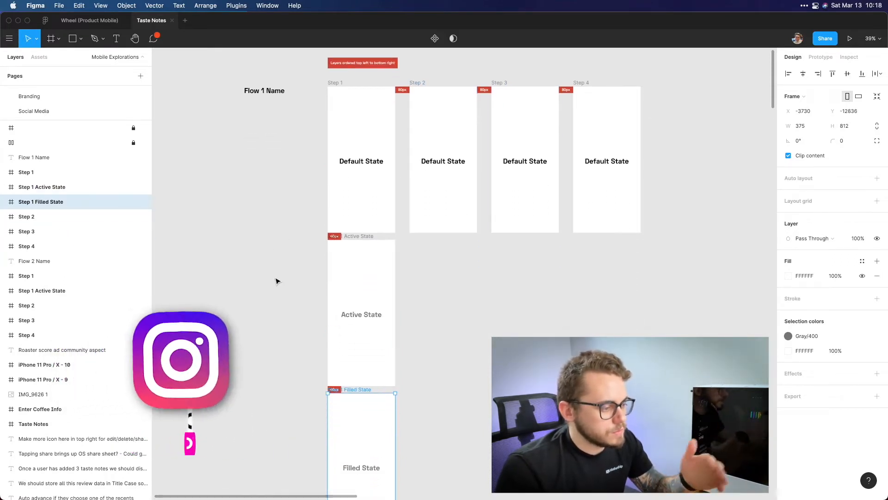
pyautogui.click(26, 217)
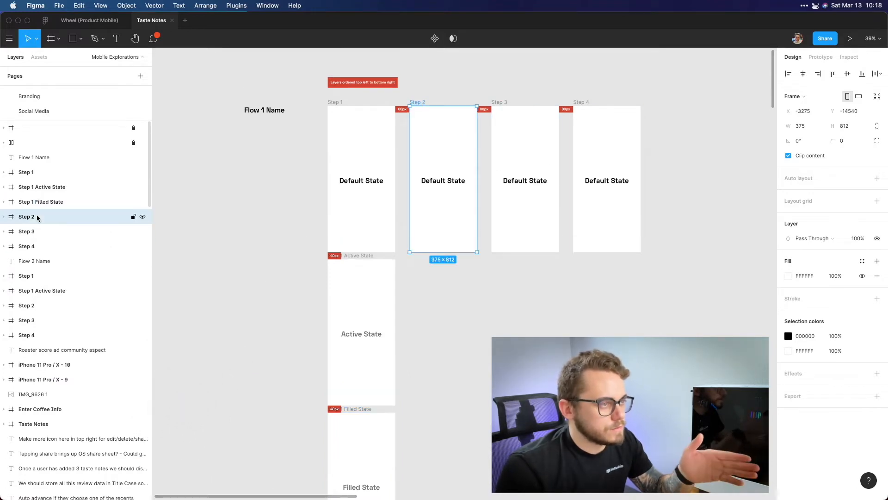
pyautogui.click(26, 231)
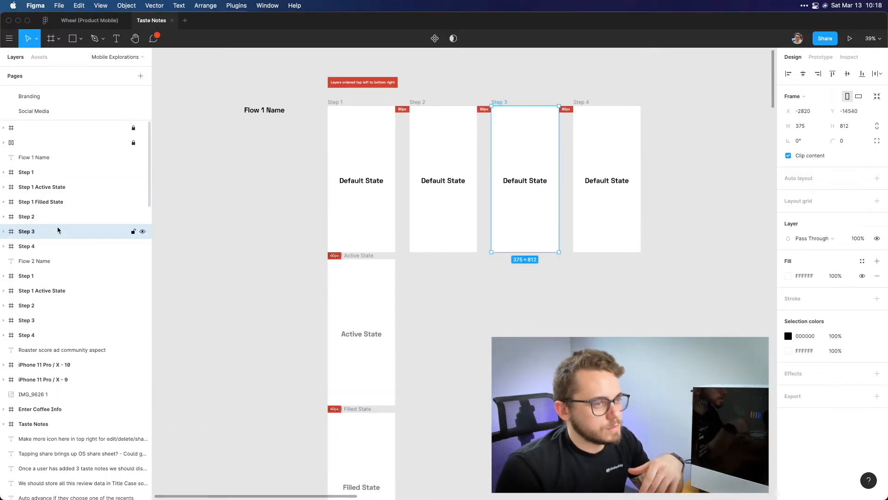
pyautogui.click(35, 158)
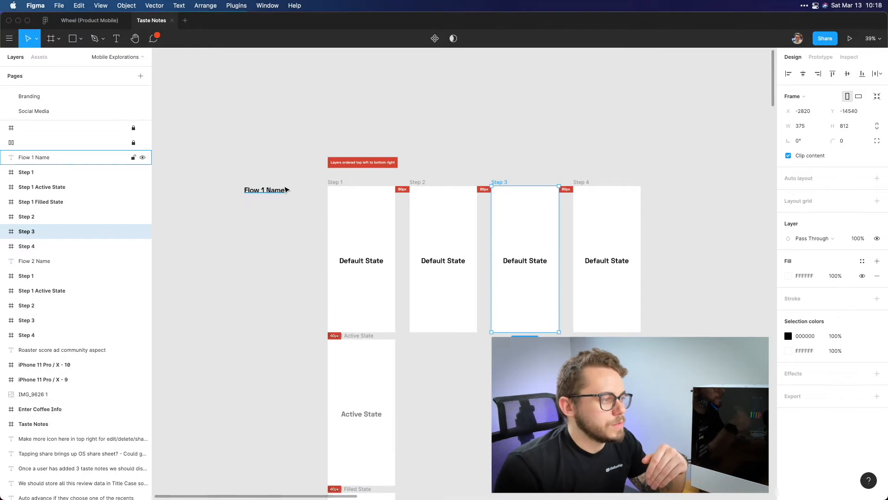
pyautogui.click(264, 190)
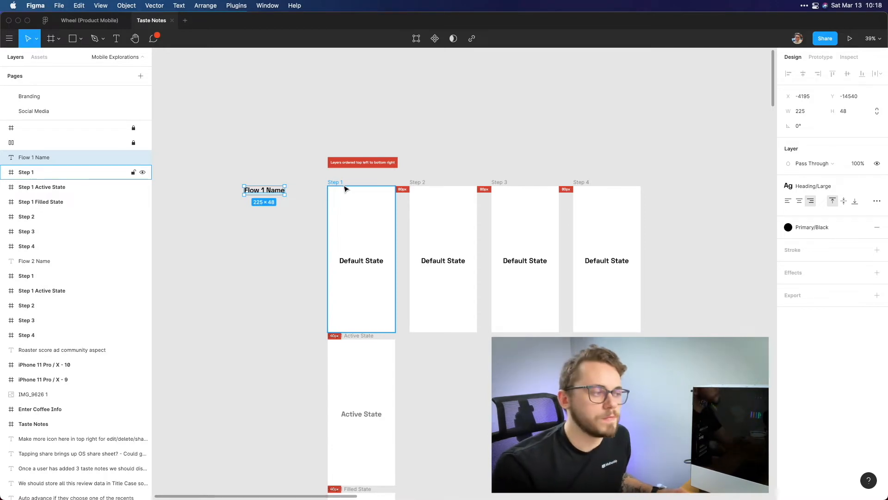
# Scroll down to the Review Flow section and inspect its heading and frames
pyautogui.scroll(-3)
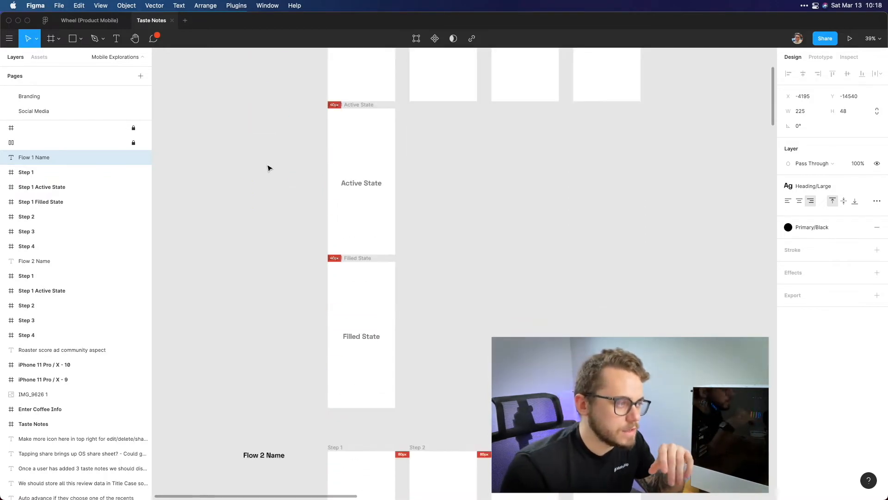
pyautogui.scroll(-3)
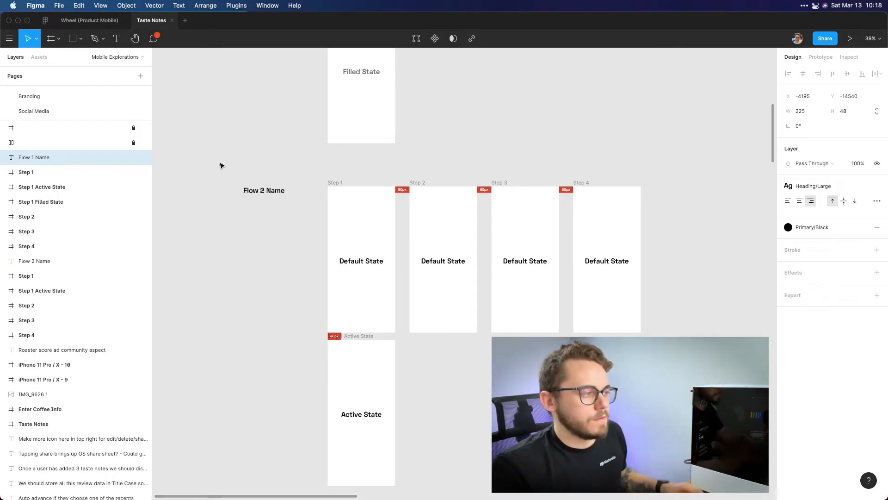
pyautogui.scroll(-3)
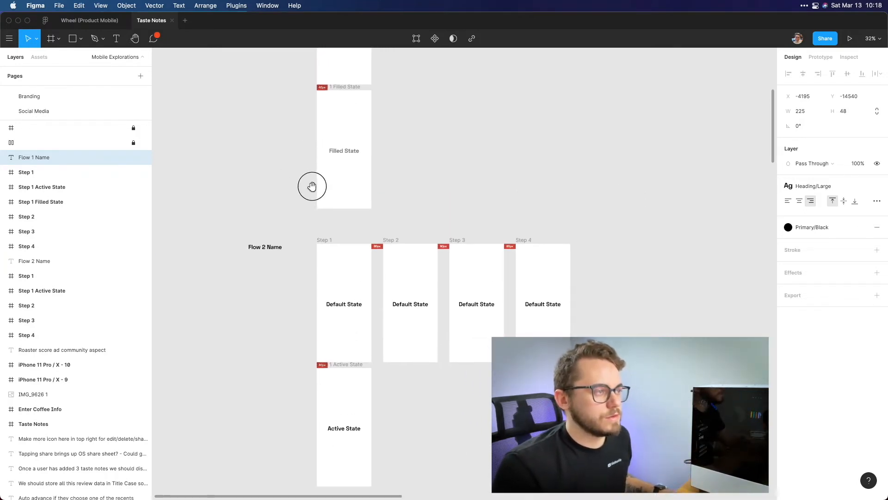
pyautogui.scroll(-3)
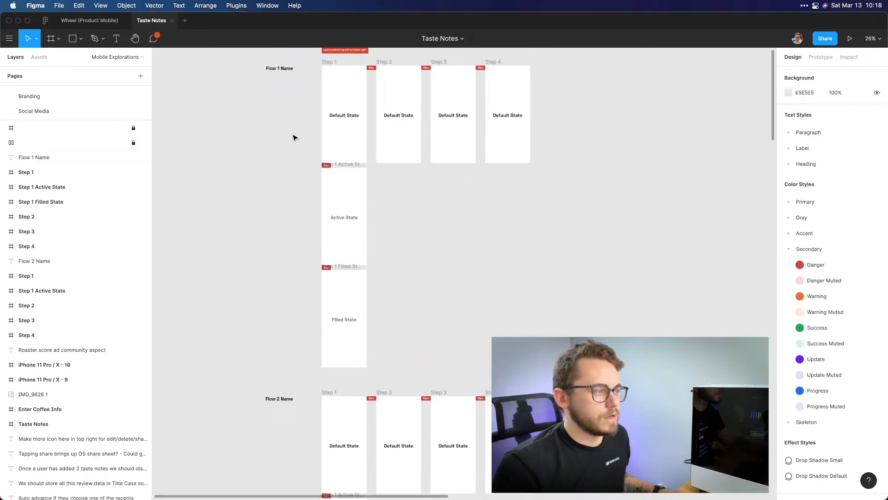
pyautogui.scroll(-3)
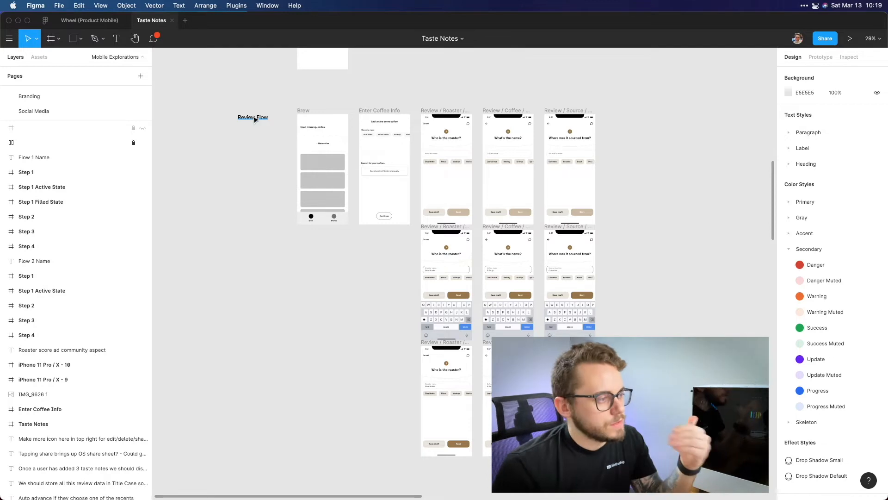
pyautogui.click(252, 117)
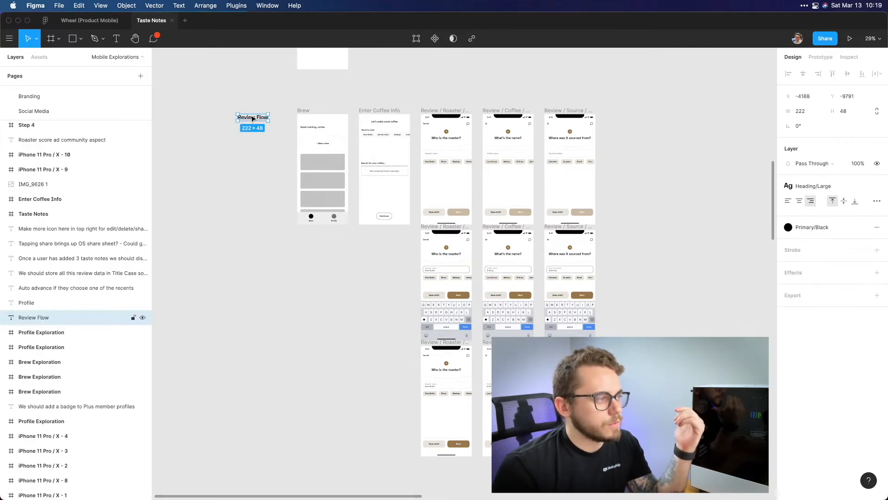
pyautogui.moveTo(314, 94)
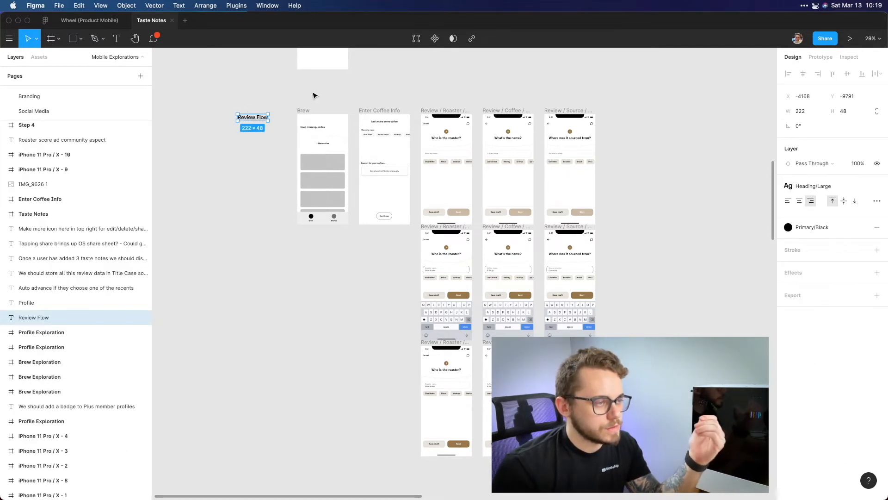
pyautogui.moveTo(430, 93)
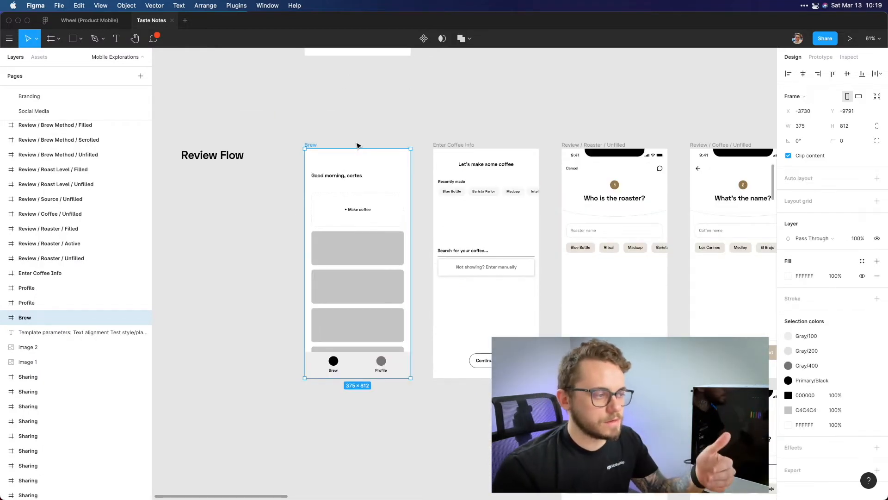
pyautogui.click(352, 131)
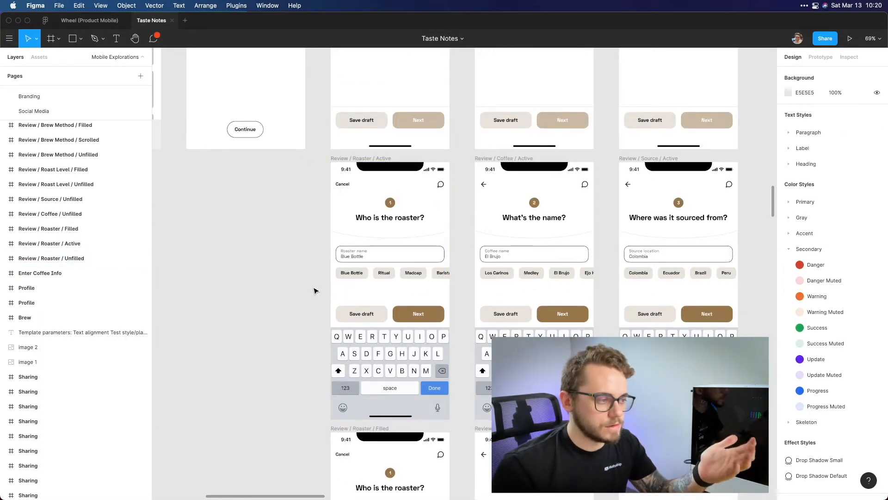
pyautogui.scroll(3)
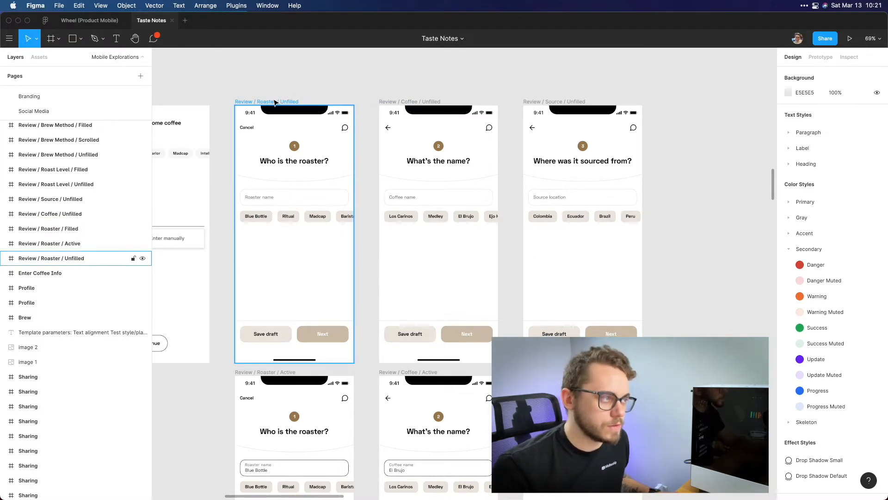
pyautogui.click(438, 227)
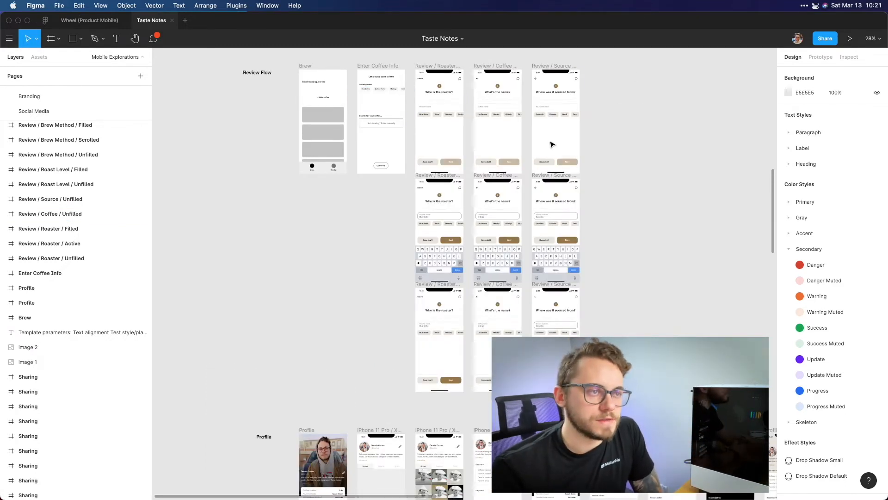
pyautogui.moveTo(610, 107)
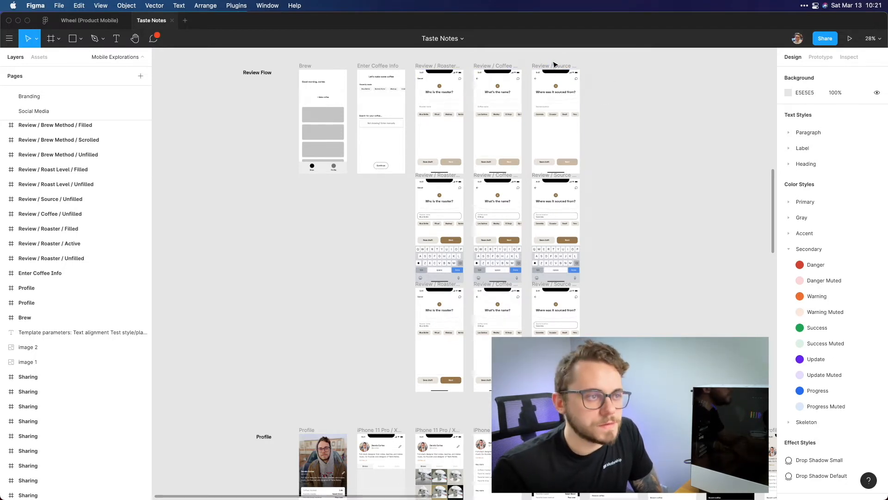
pyautogui.scroll(-3)
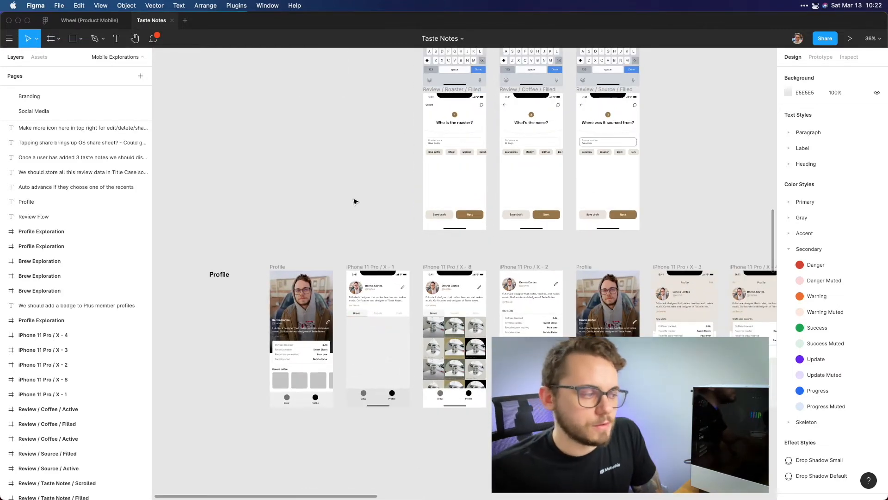
pyautogui.click(219, 274)
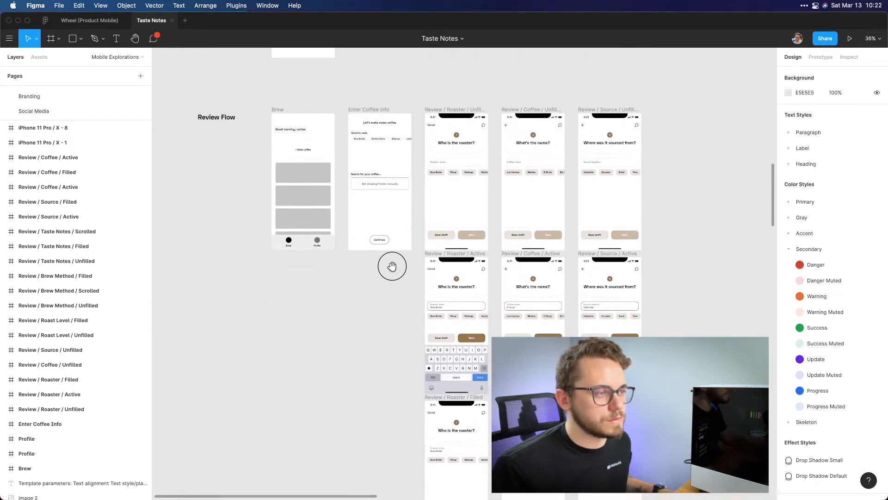
pyautogui.scroll(3)
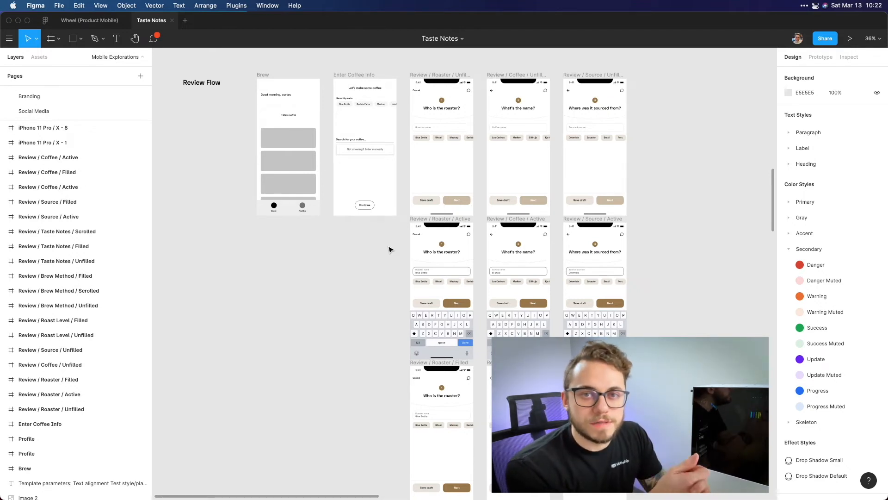
# Switch to the Wheel (Product Mobile) design system file
pyautogui.click(89, 21)
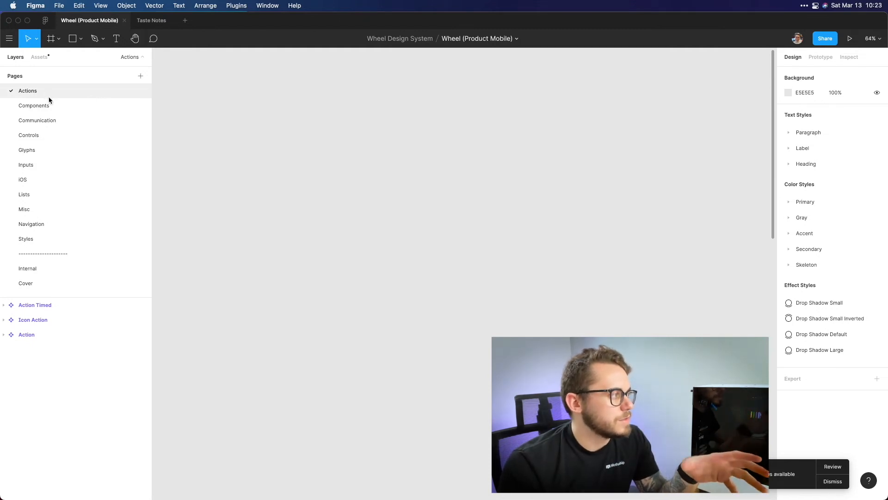
pyautogui.moveTo(49, 157)
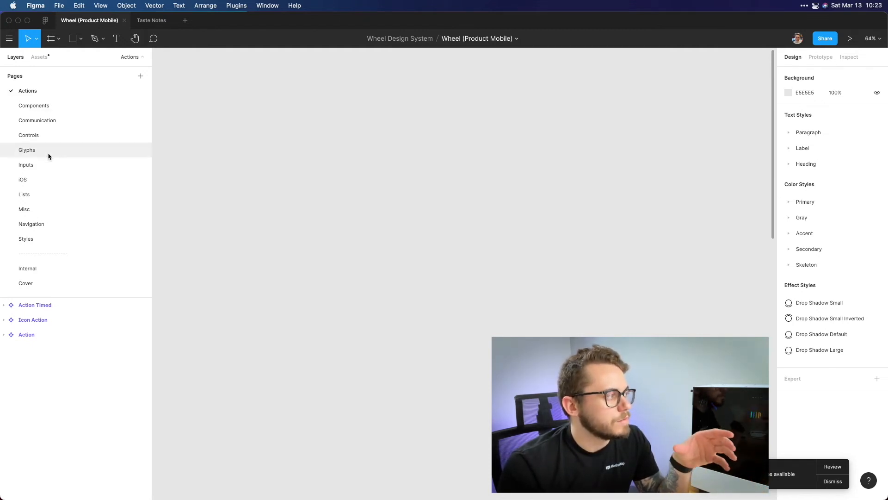
pyautogui.moveTo(40, 168)
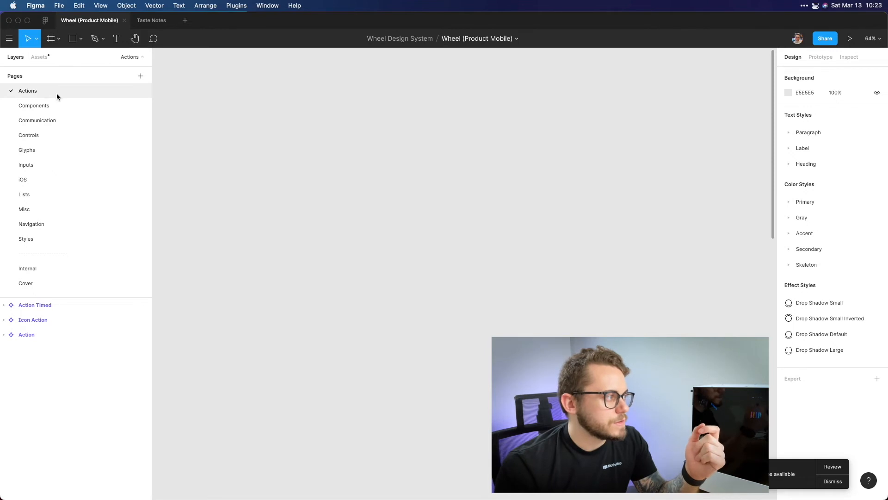
pyautogui.moveTo(65, 106)
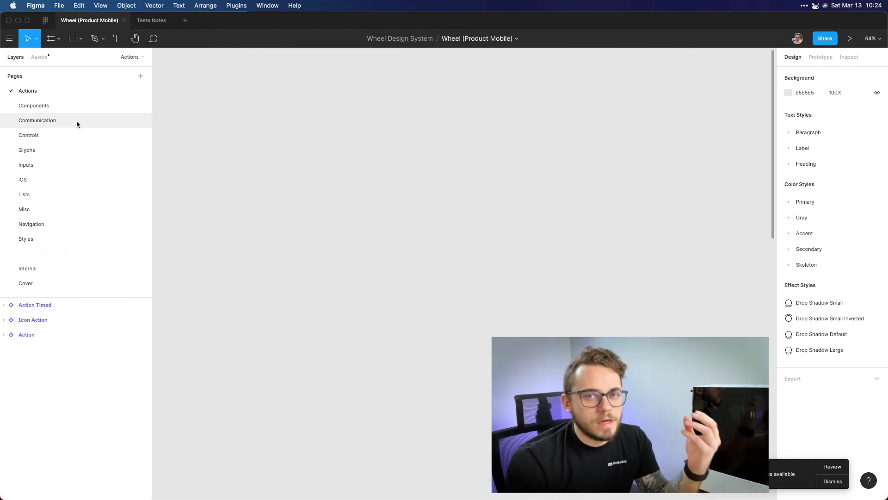
pyautogui.moveTo(64, 135)
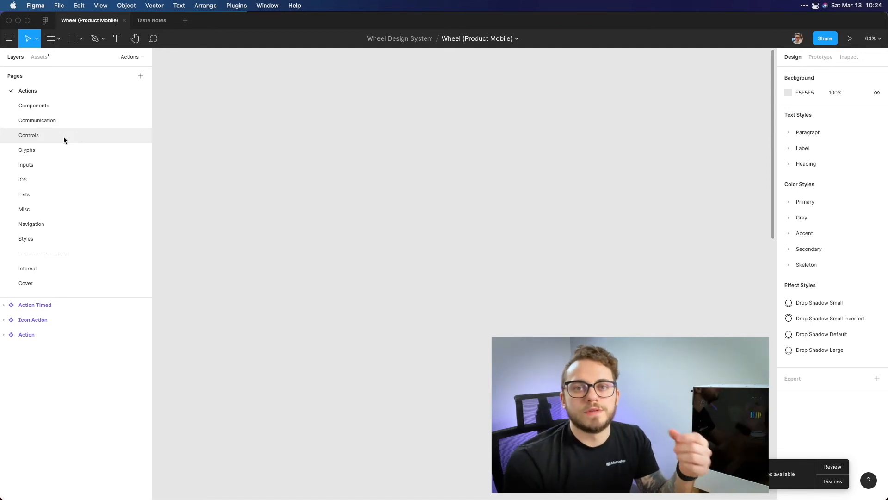
pyautogui.moveTo(67, 156)
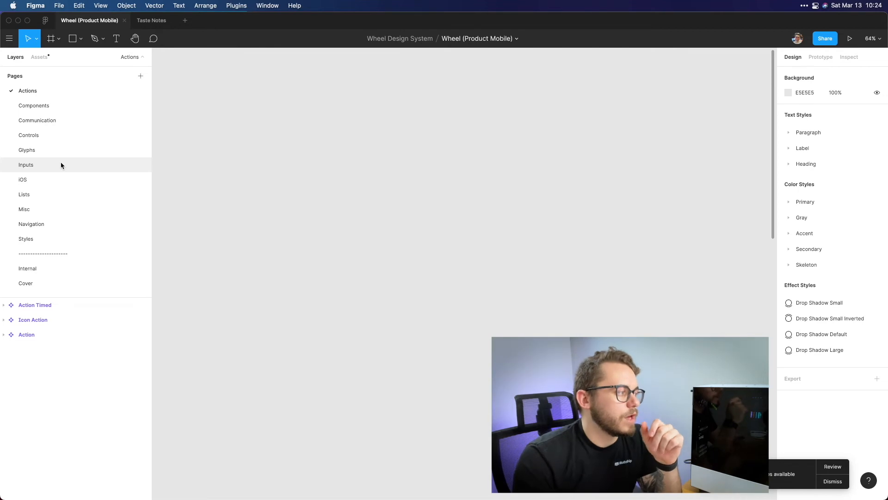
pyautogui.moveTo(62, 179)
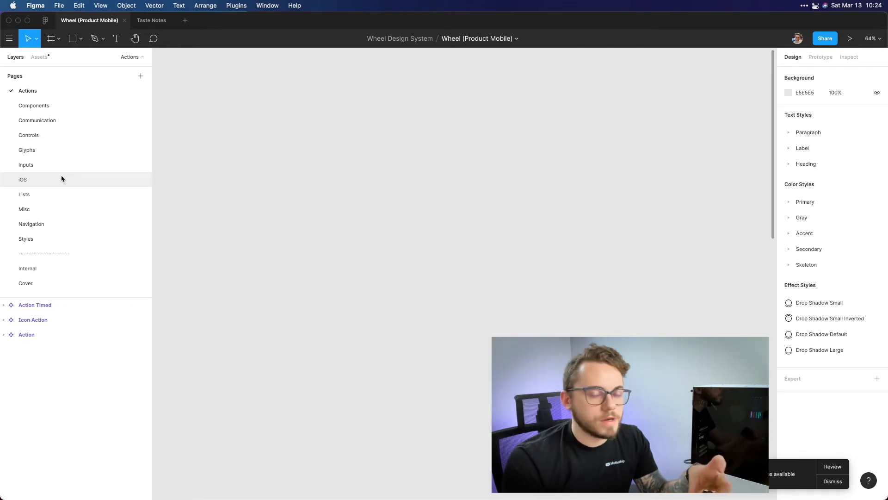
pyautogui.moveTo(56, 198)
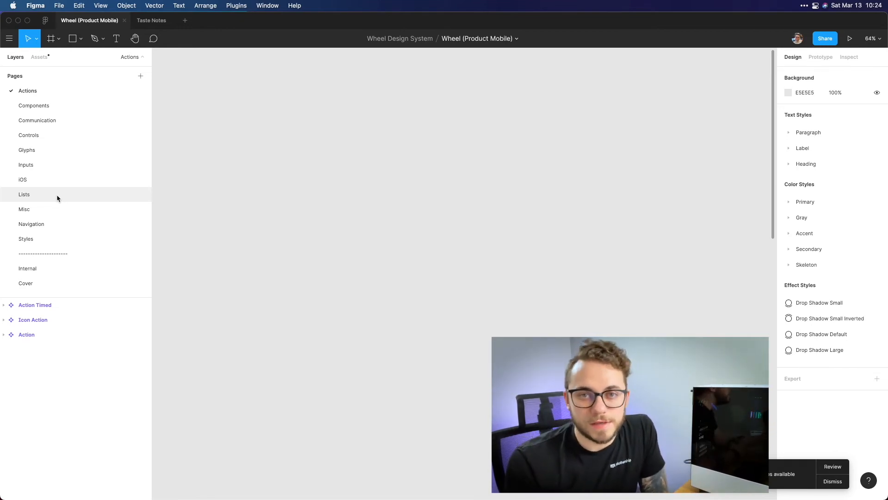
pyautogui.moveTo(62, 212)
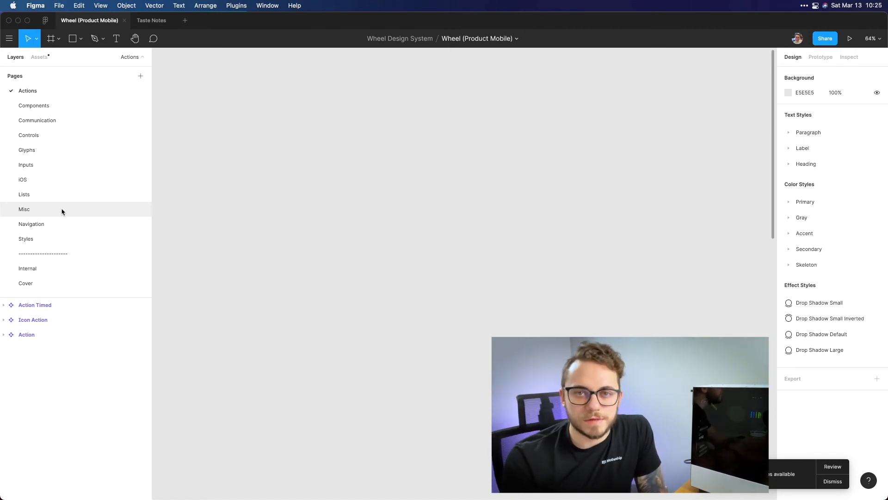
pyautogui.moveTo(73, 223)
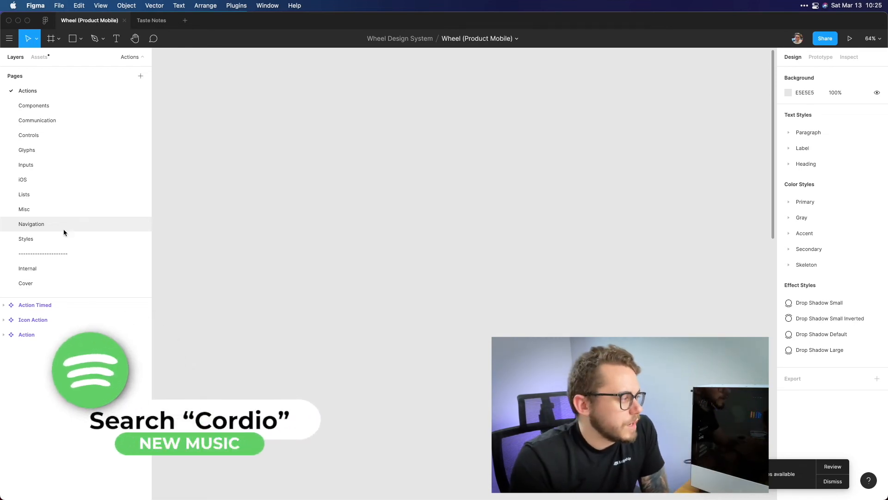
# Go to the Styles page, then the Internal page with the Flow Note and Note components
pyautogui.click(26, 239)
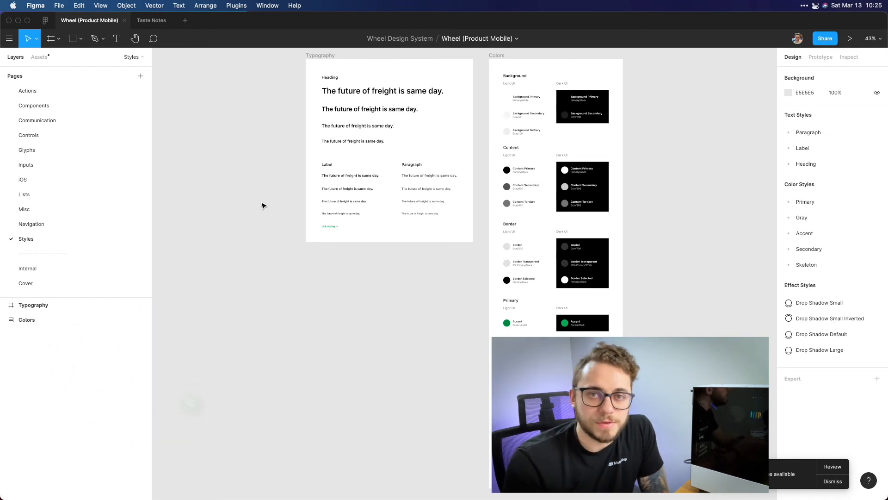
pyautogui.moveTo(269, 209)
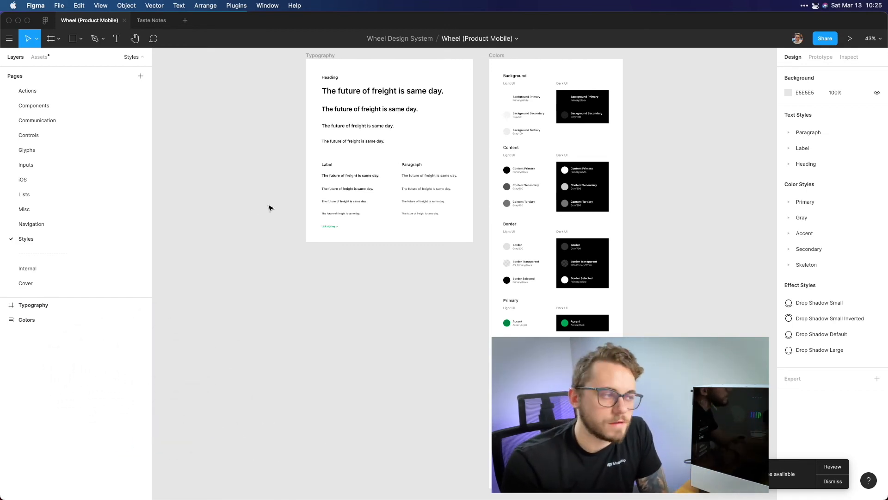
pyautogui.moveTo(65, 254)
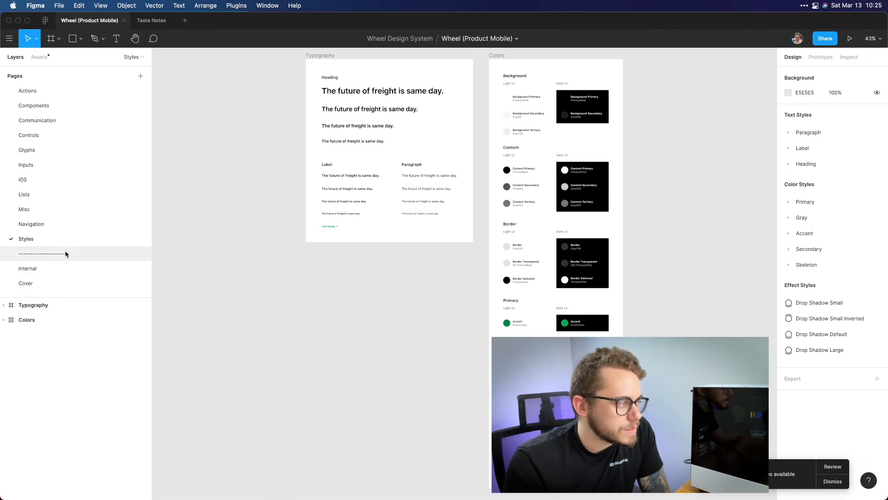
pyautogui.click(27, 268)
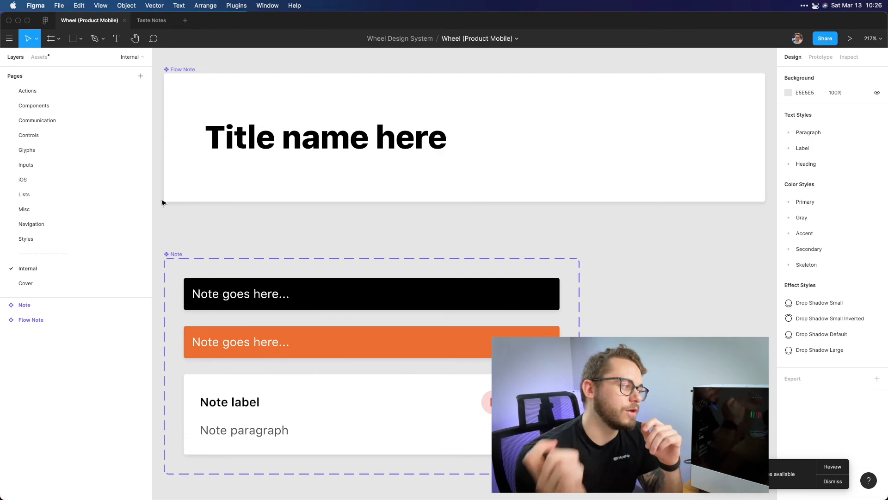
# View the Wheel Cover page, then return to the Taste Notes file's Flow 1 template
pyautogui.click(26, 283)
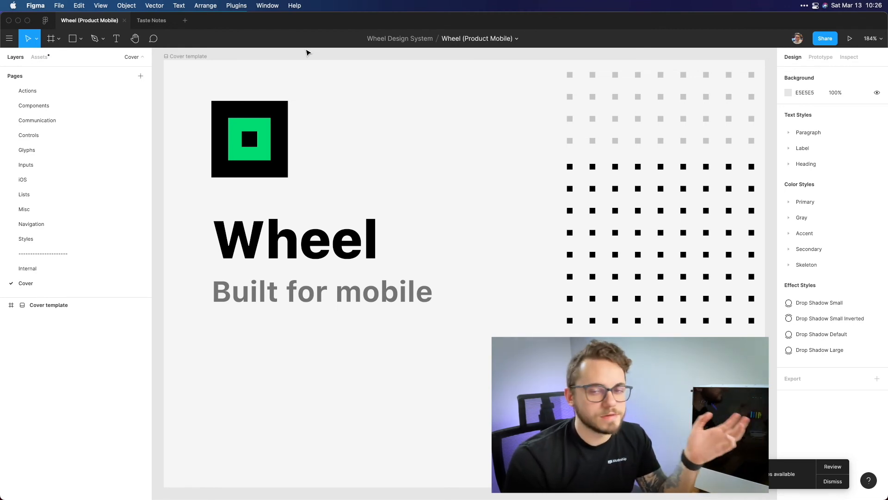
pyautogui.click(151, 20)
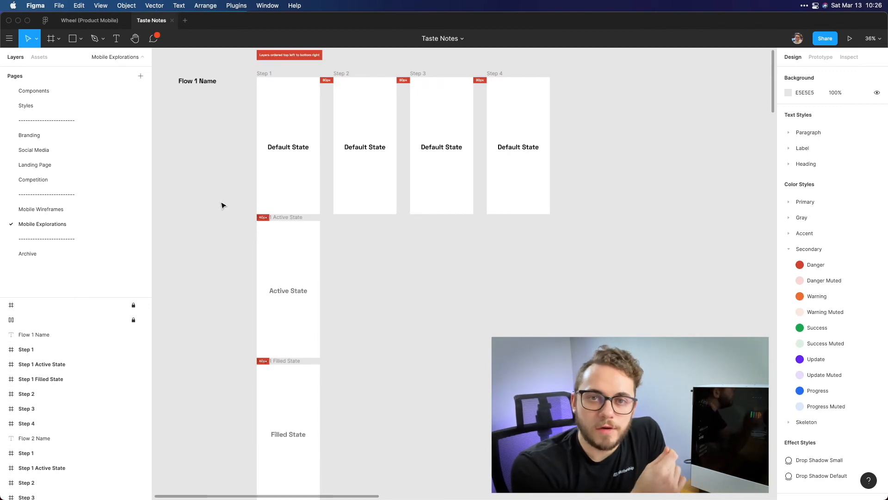